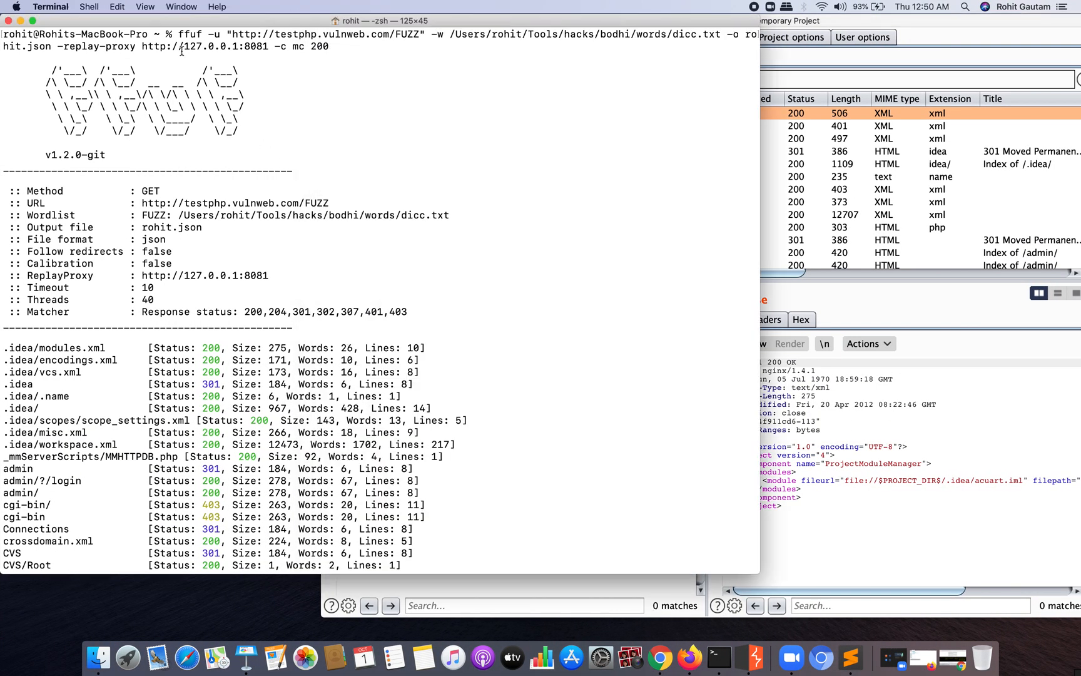
# Highlight the ffuf command name, the wordlist argument and the -u URL flag in the terminal.
pyautogui.doubleClick(191, 34)
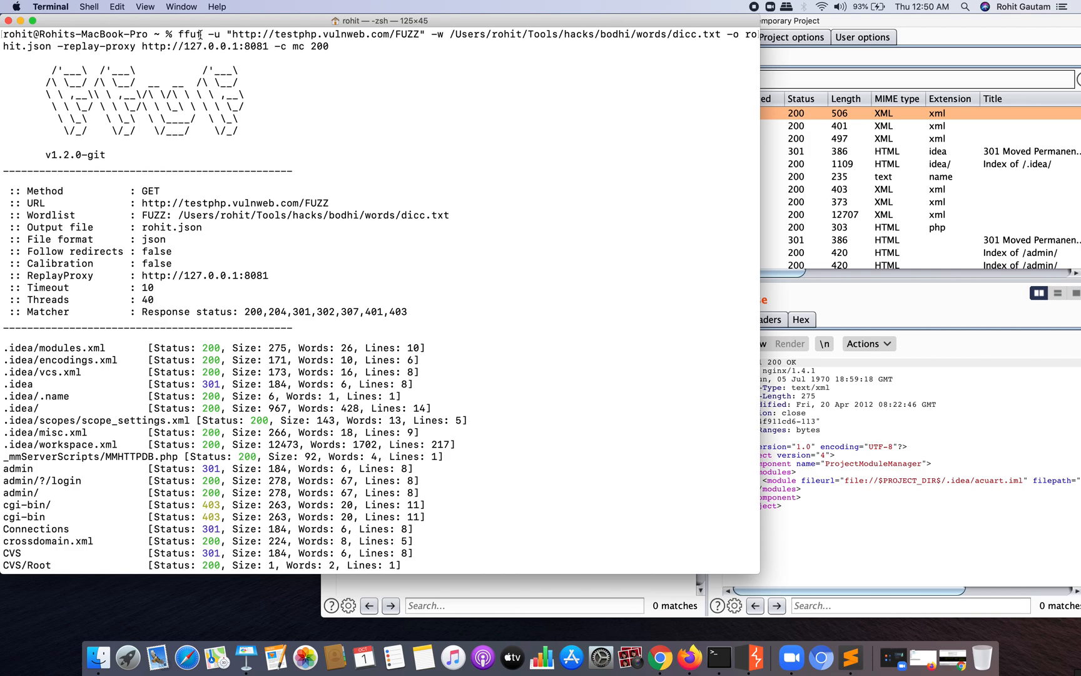
pyautogui.doubleClick(189, 33)
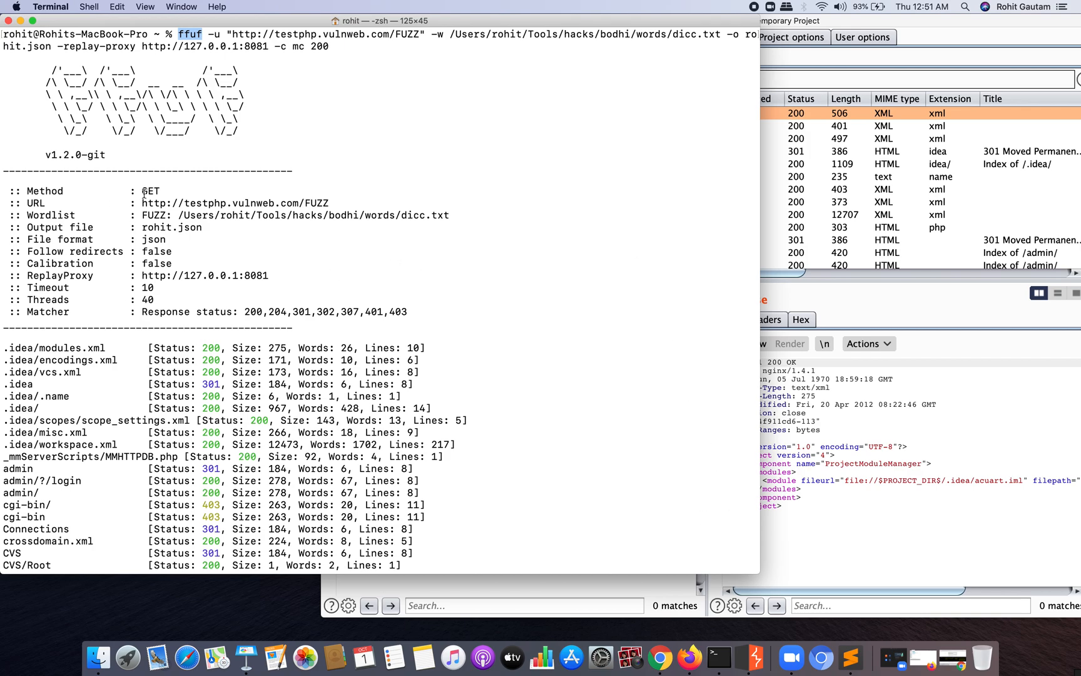
pyautogui.moveTo(374, 485)
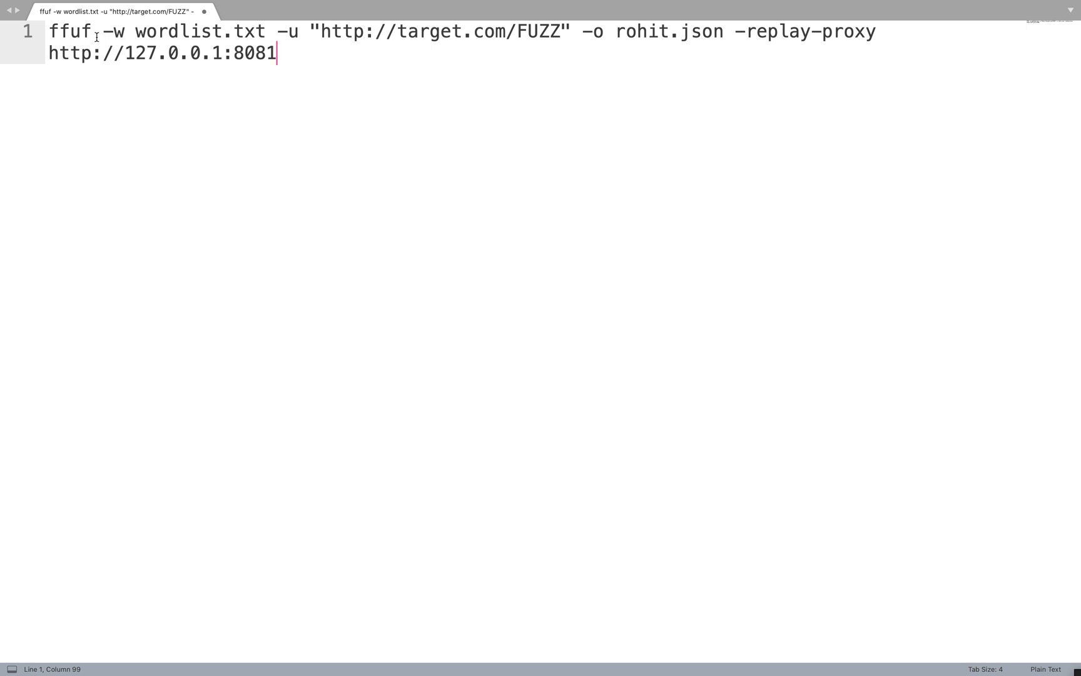
pyautogui.doubleClick(69, 31)
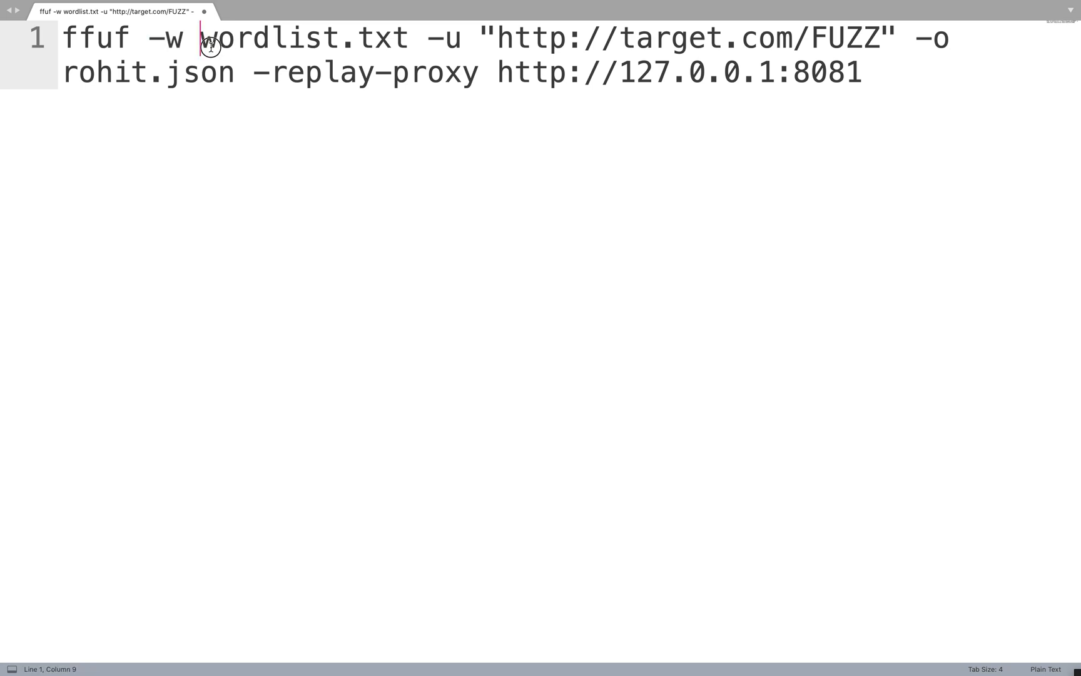
pyautogui.doubleClick(303, 39)
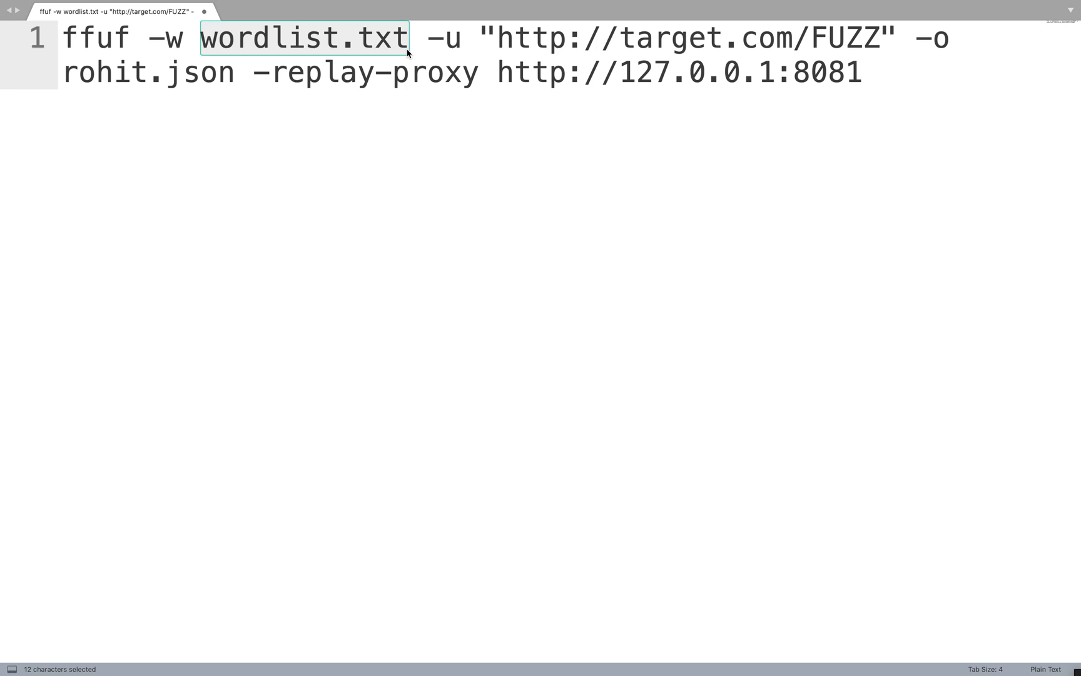
pyautogui.click(431, 38)
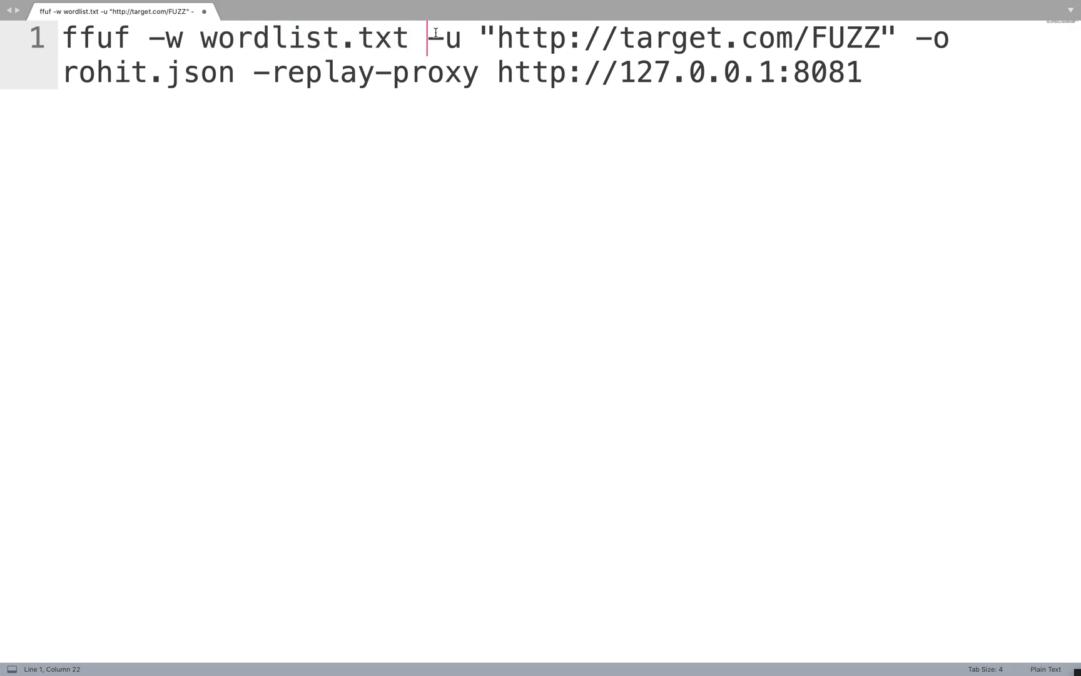
pyautogui.doubleClick(447, 38)
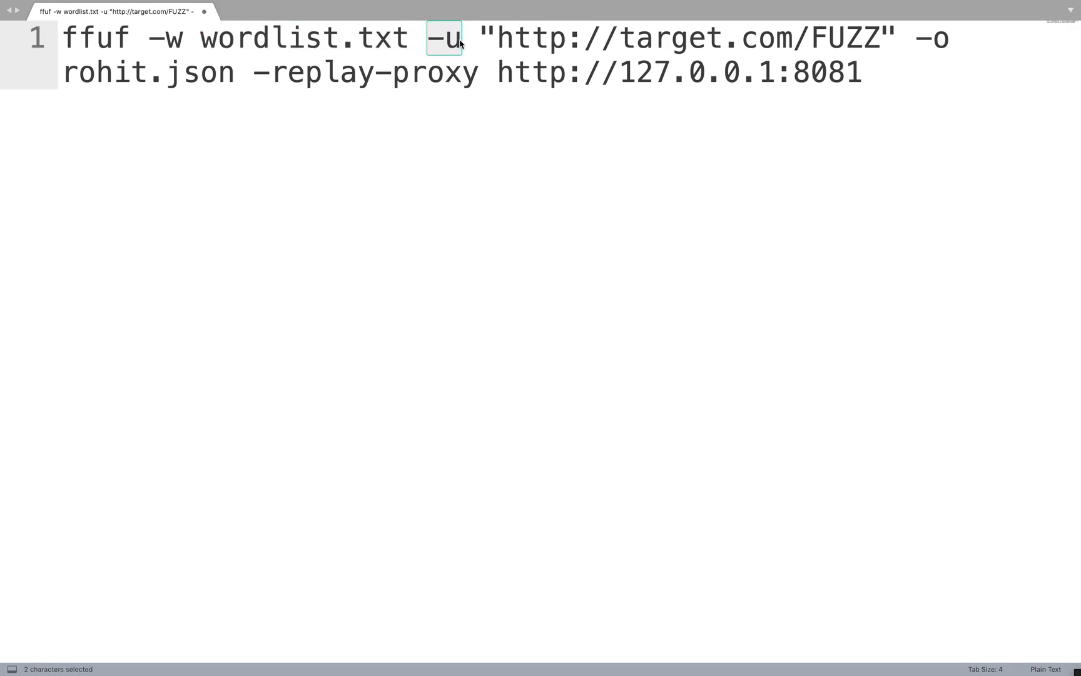
pyautogui.click(463, 38)
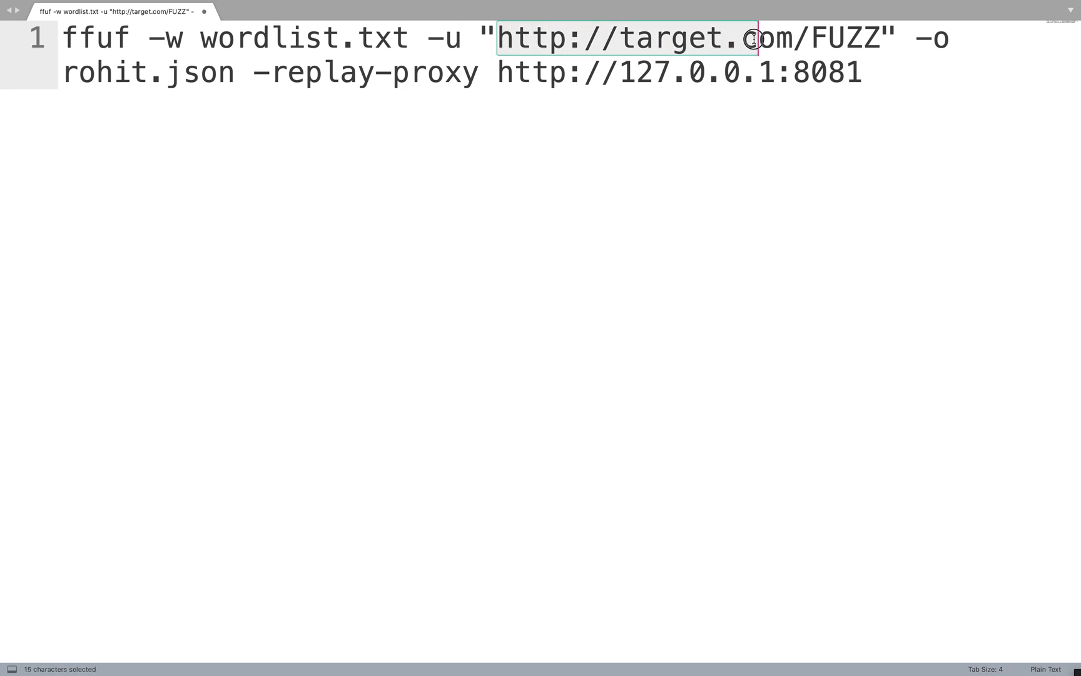
pyautogui.click(809, 38)
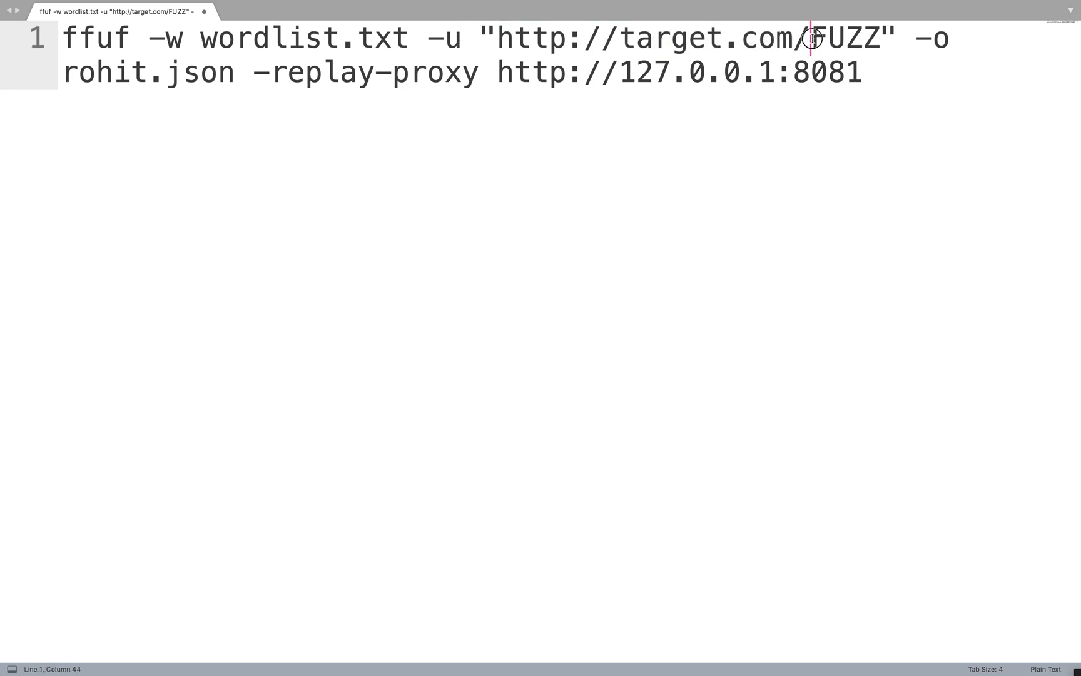
# Highlight the FUZZ keyword, the target domain and the rohit.json output file in the command.
pyautogui.doubleClick(847, 37)
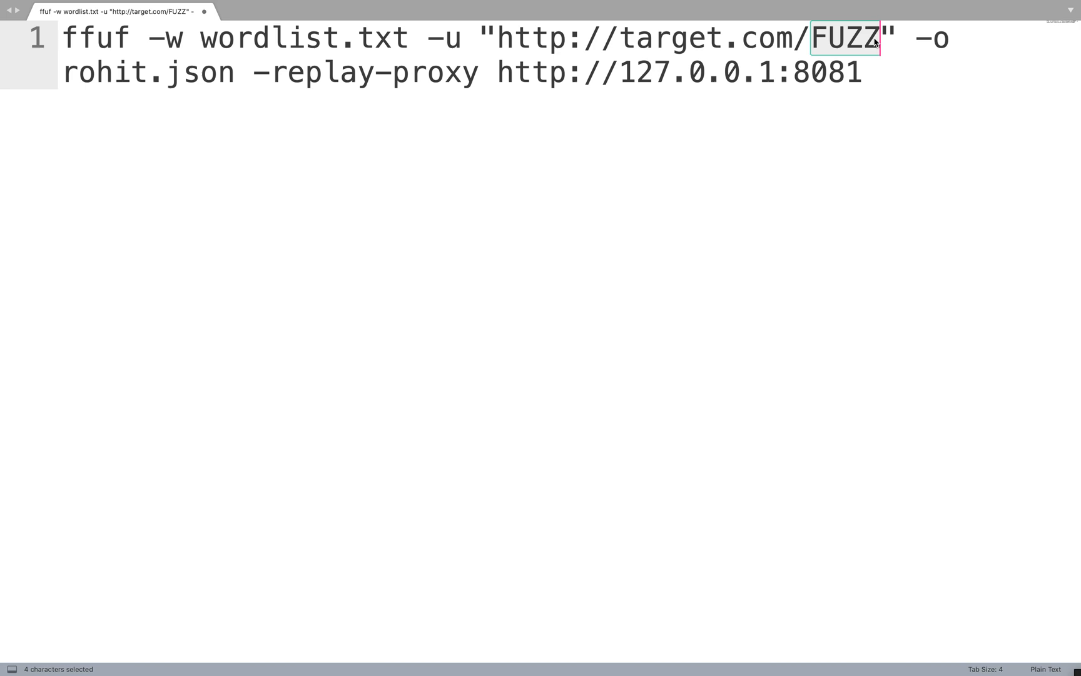
pyautogui.click(874, 37)
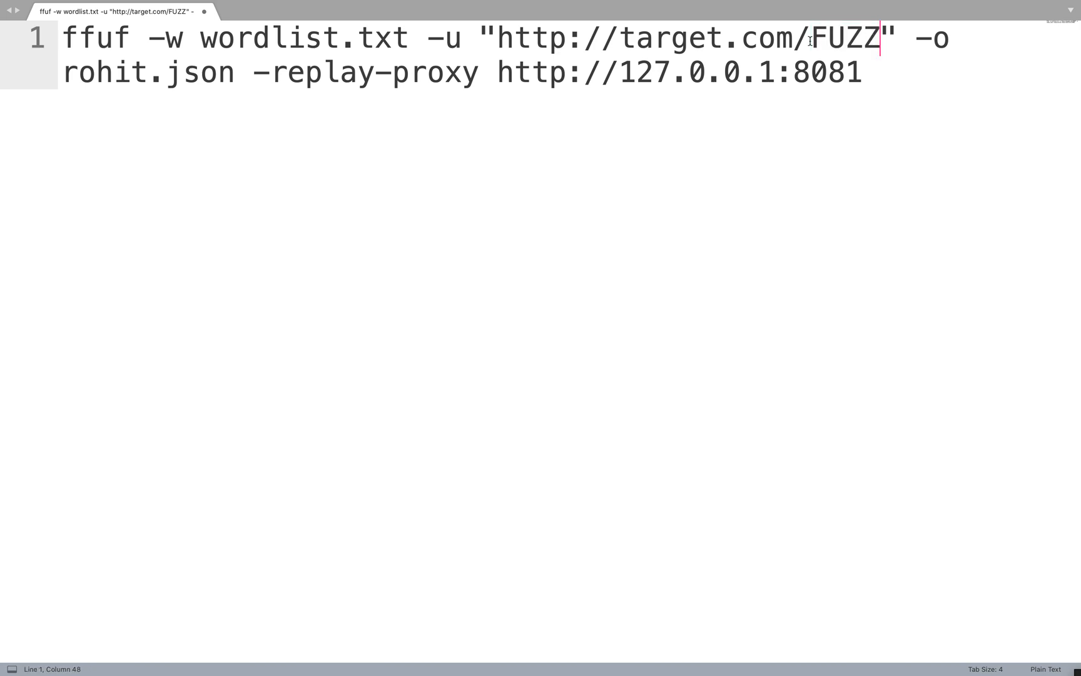
pyautogui.doubleClick(844, 38)
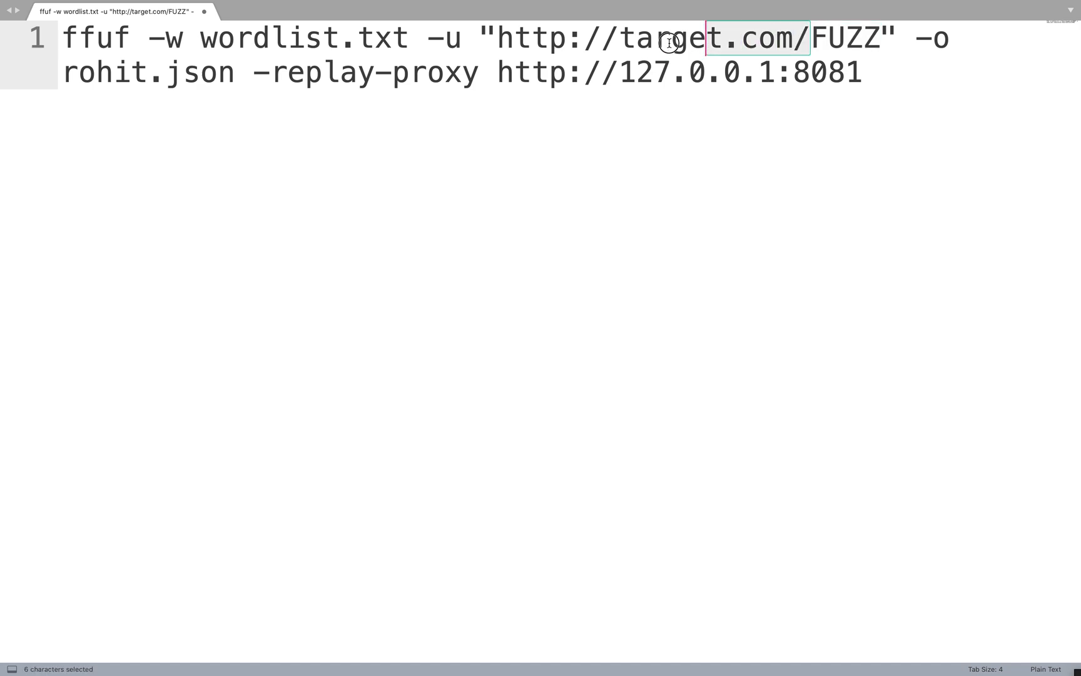
pyautogui.click(909, 38)
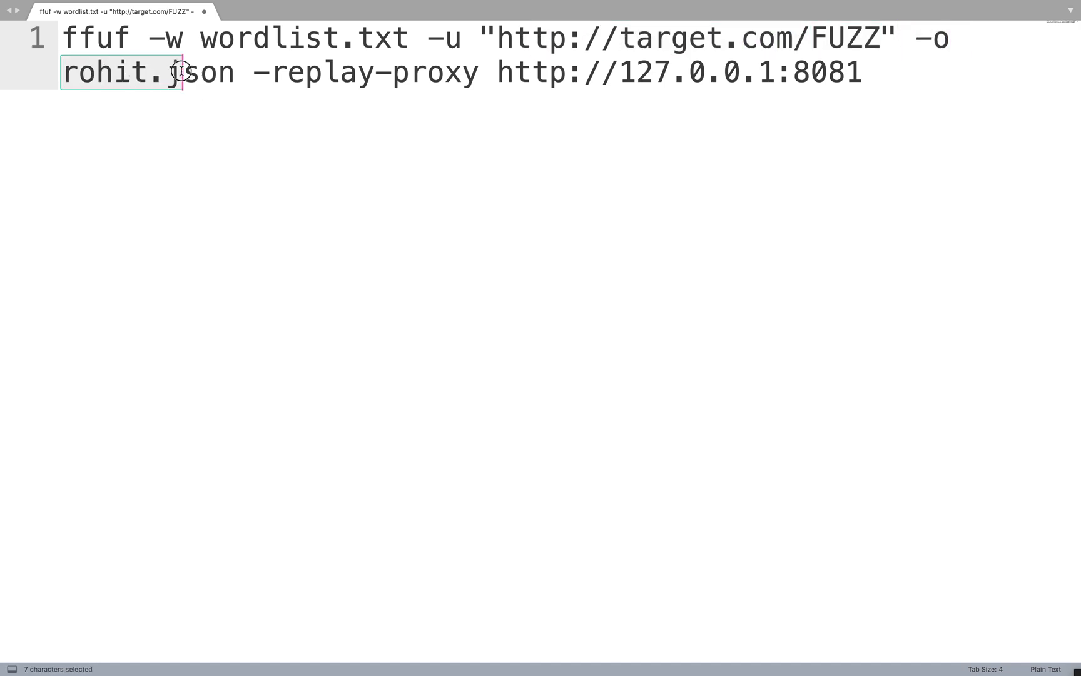
pyautogui.moveTo(177, 72); pyautogui.dragTo(233, 72)
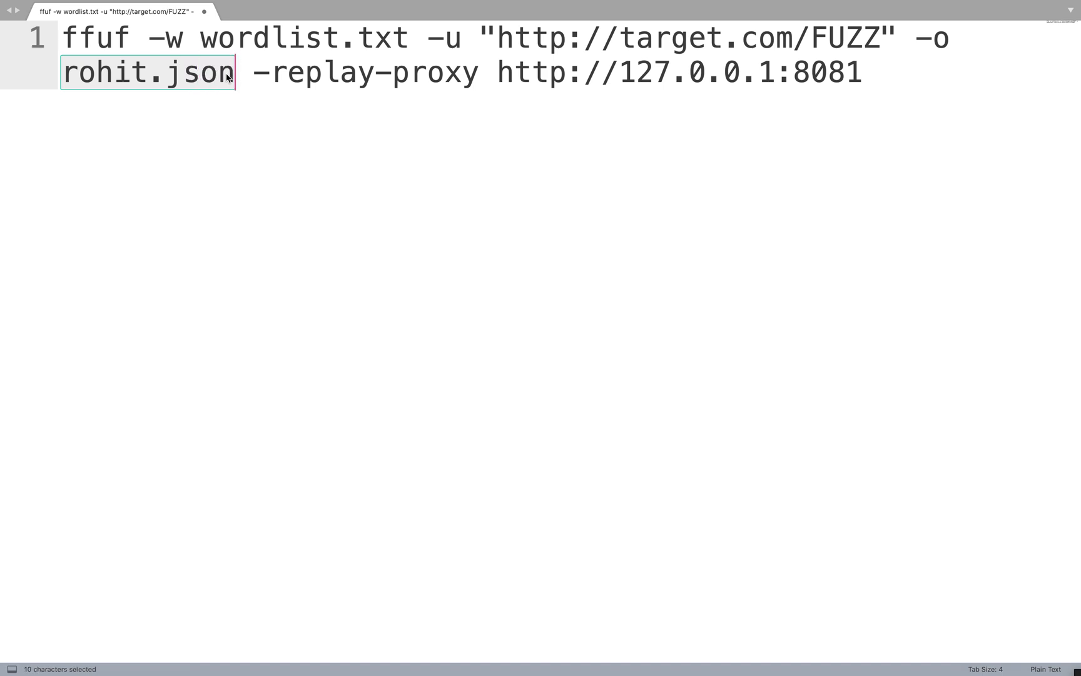
pyautogui.click(218, 72)
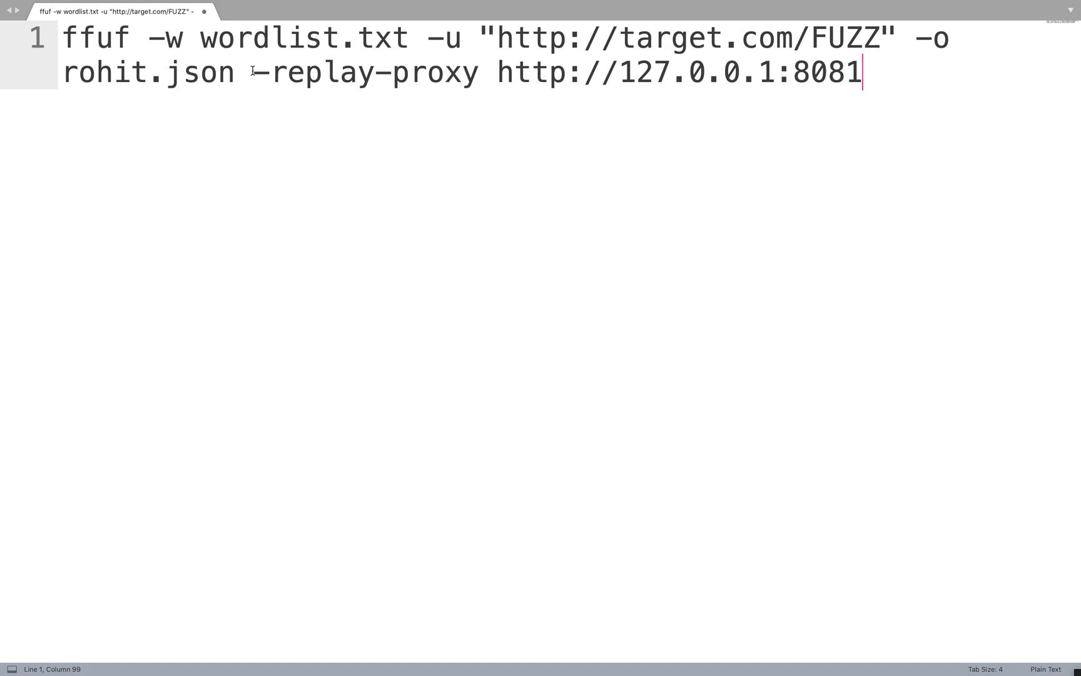
# Highlight the -replay-proxy address 127.0.0.1, then bring up the 127.0.0.1:8081 listener's settings in Burp.
pyautogui.moveTo(255, 73); pyautogui.dragTo(862, 73)
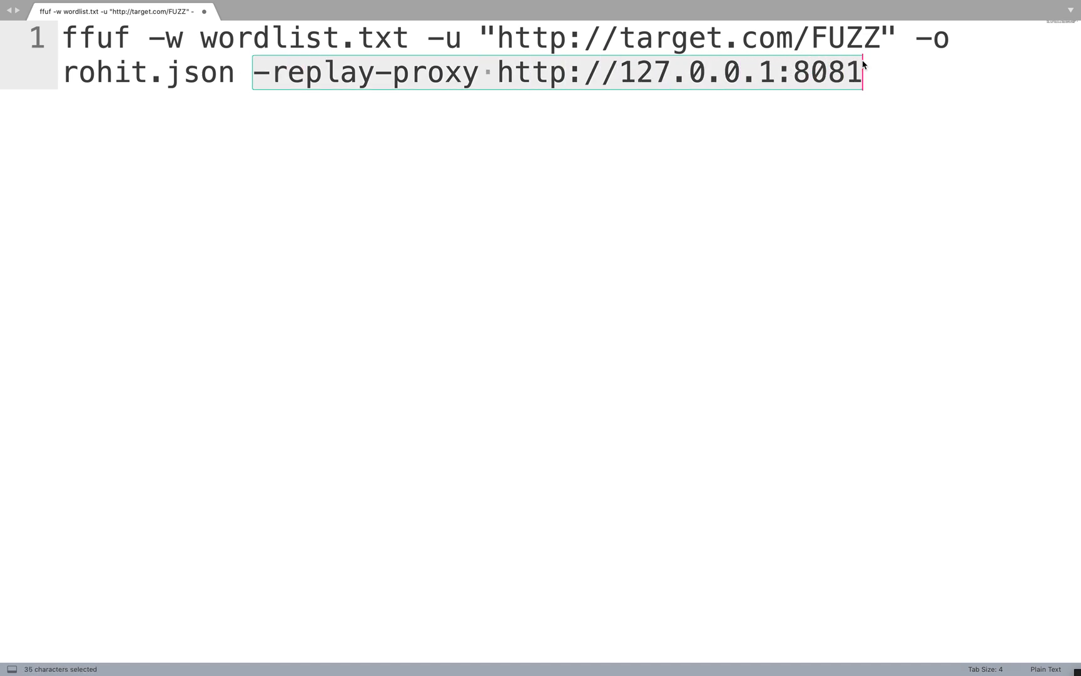
pyautogui.moveTo(303, 90)
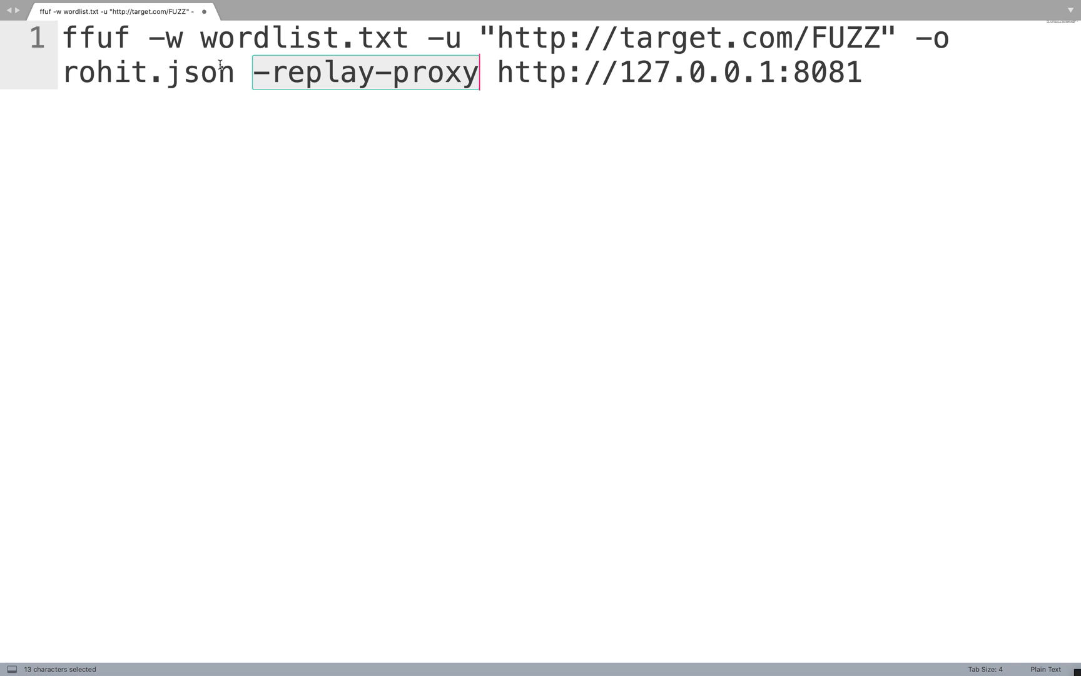
pyautogui.doubleClick(97, 38)
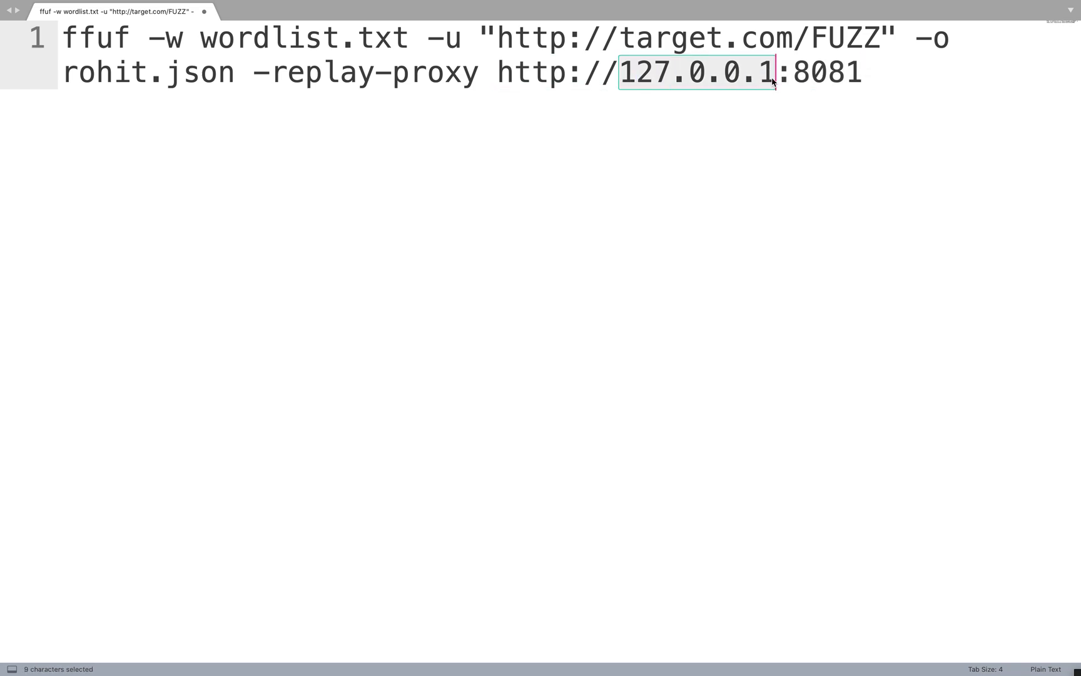
pyautogui.doubleClick(826, 71)
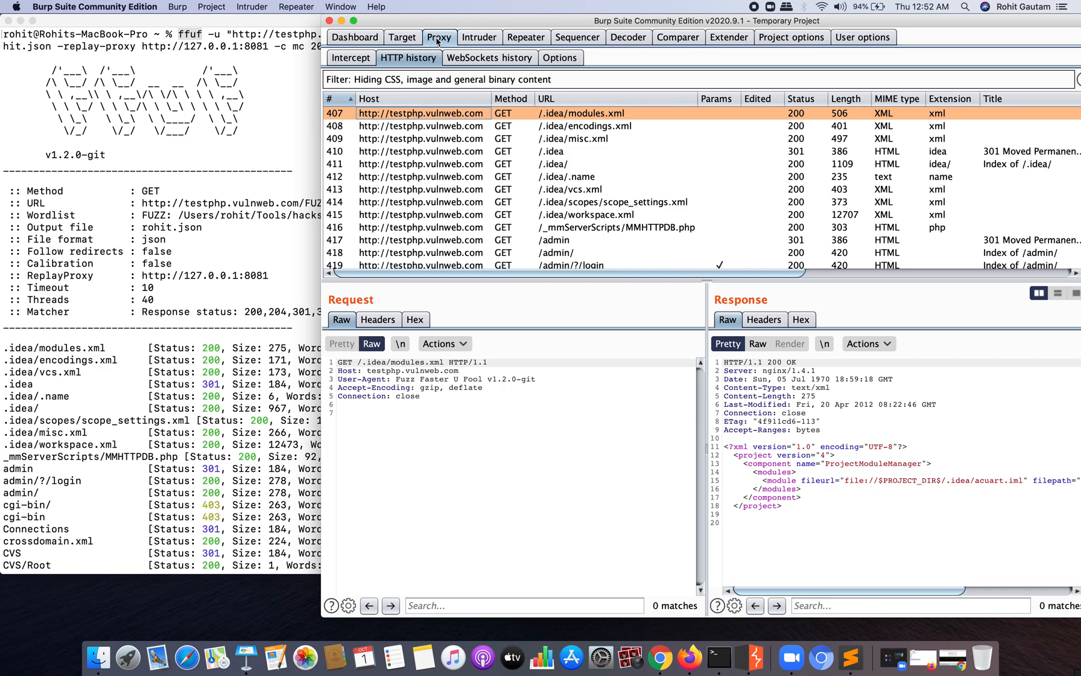
pyautogui.click(559, 58)
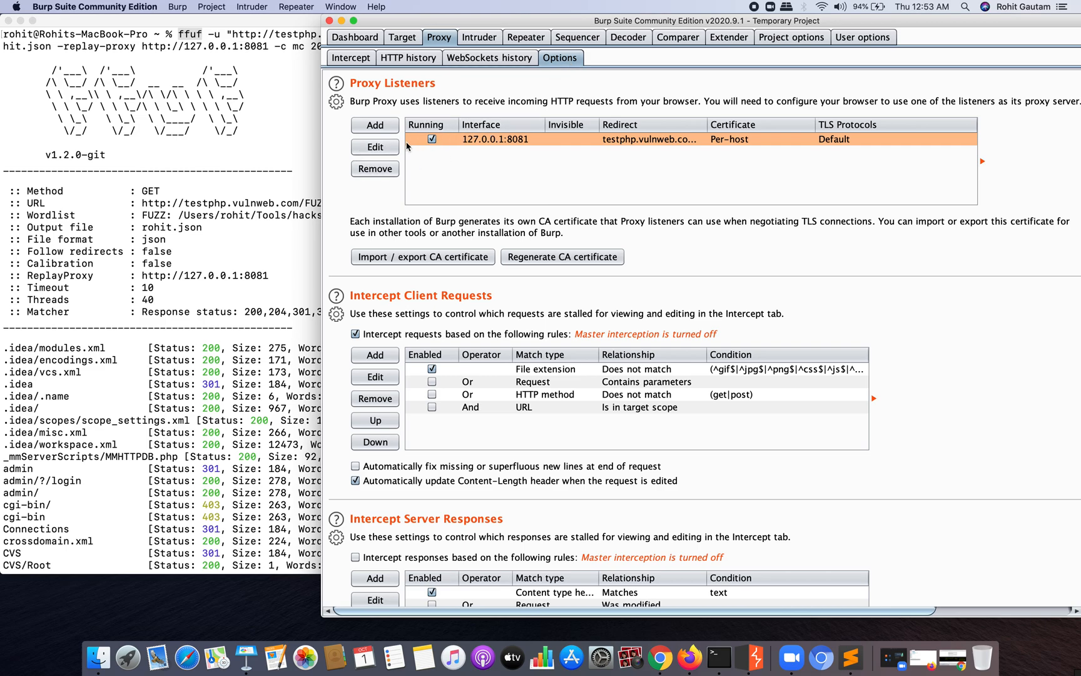
pyautogui.click(375, 147)
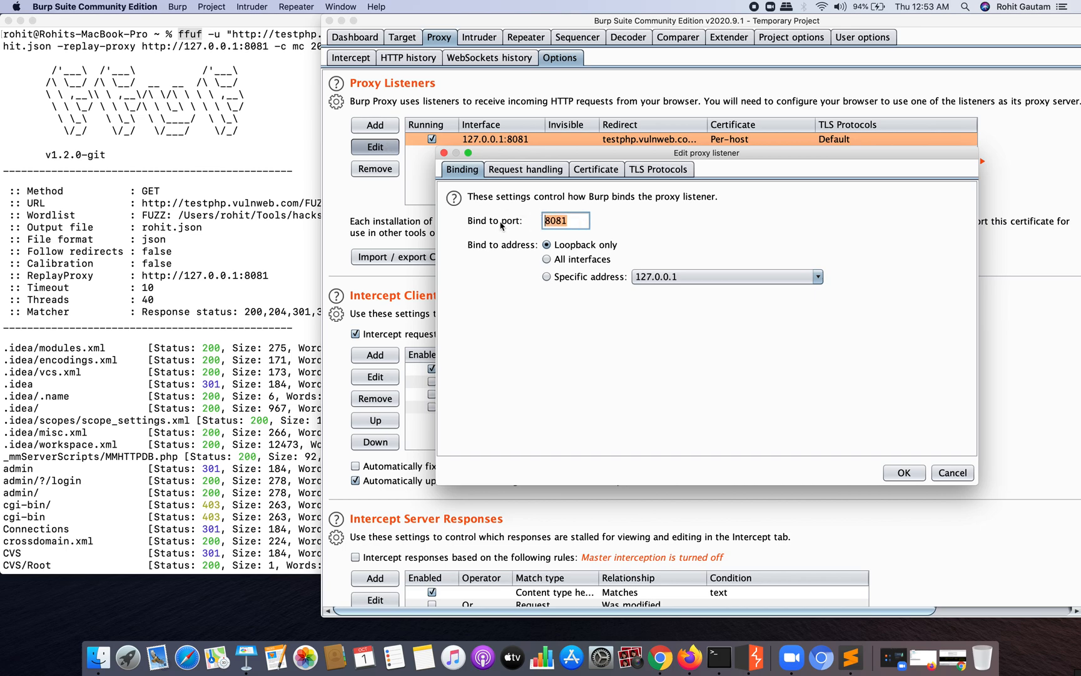
# Point out the listener's bound port 8081 and switch to its request-handling redirect settings.
pyautogui.click(566, 220)
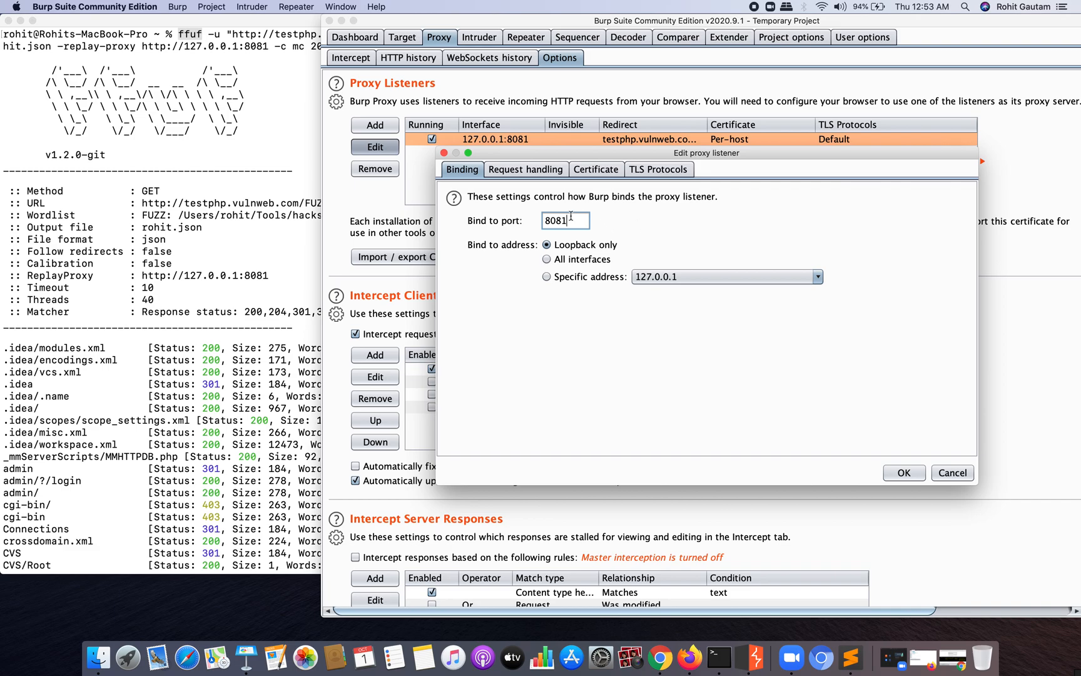
pyautogui.doubleClick(556, 221)
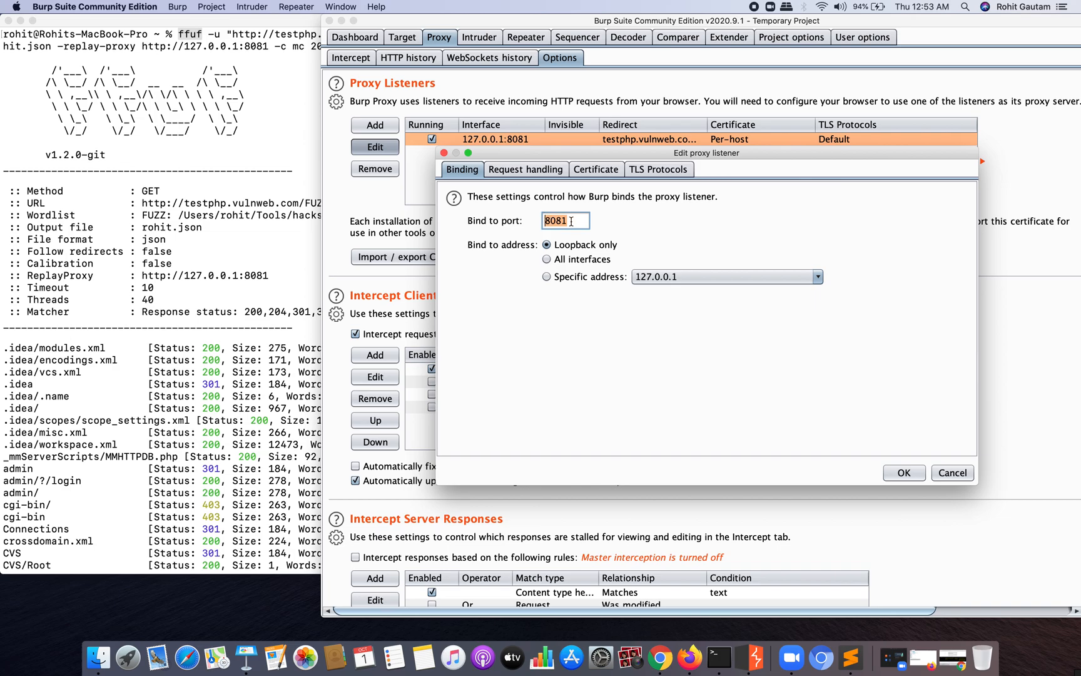
pyautogui.moveTo(534, 220)
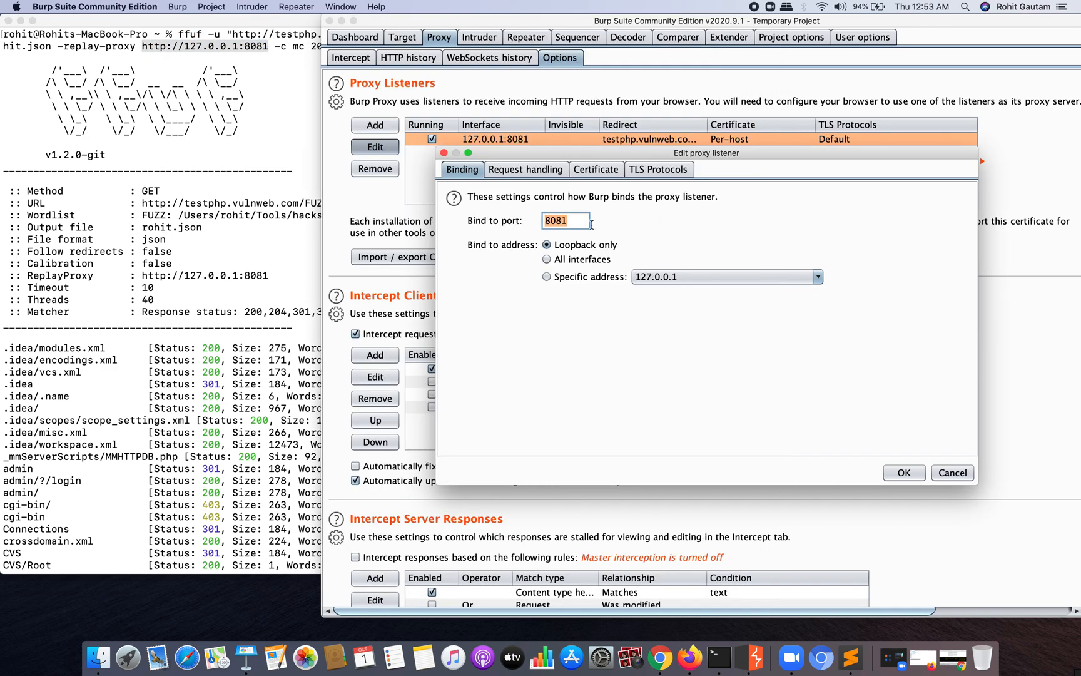
pyautogui.click(525, 169)
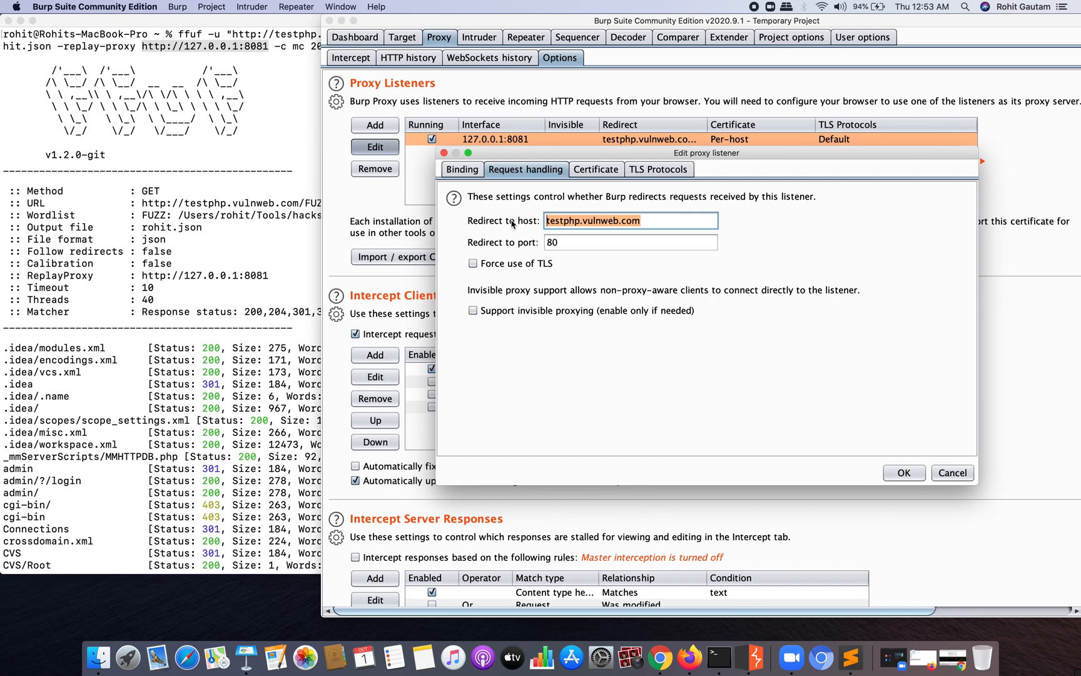
# Check the redirect port 80, accept the listener settings and return to the terminal's ffuf results.
pyautogui.click(629, 241)
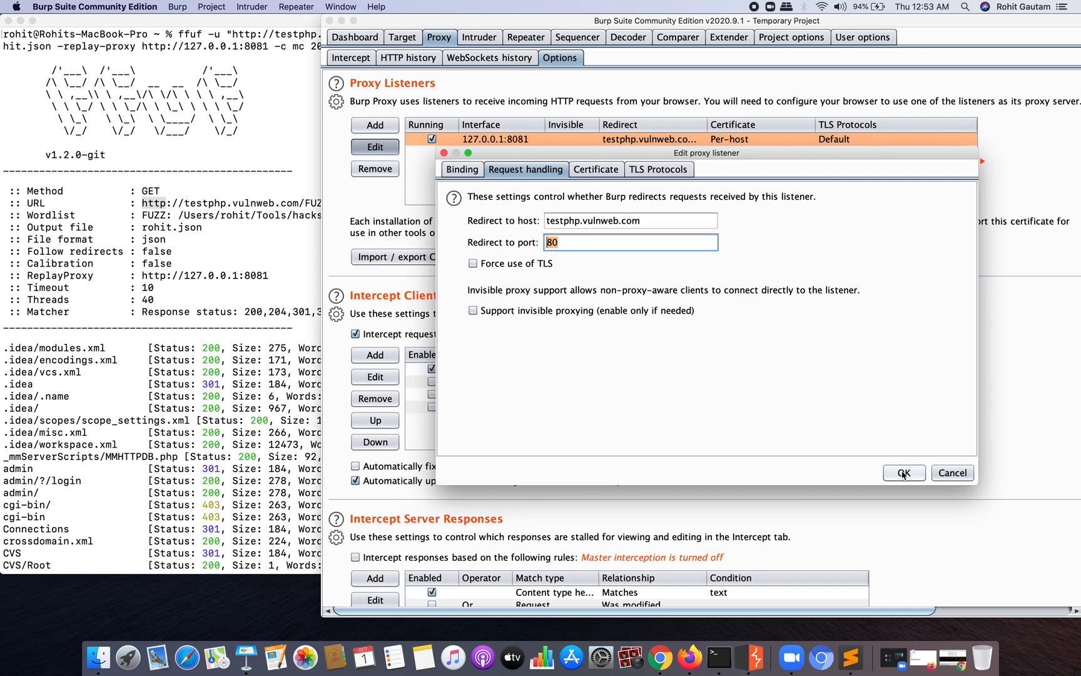
pyautogui.click(904, 472)
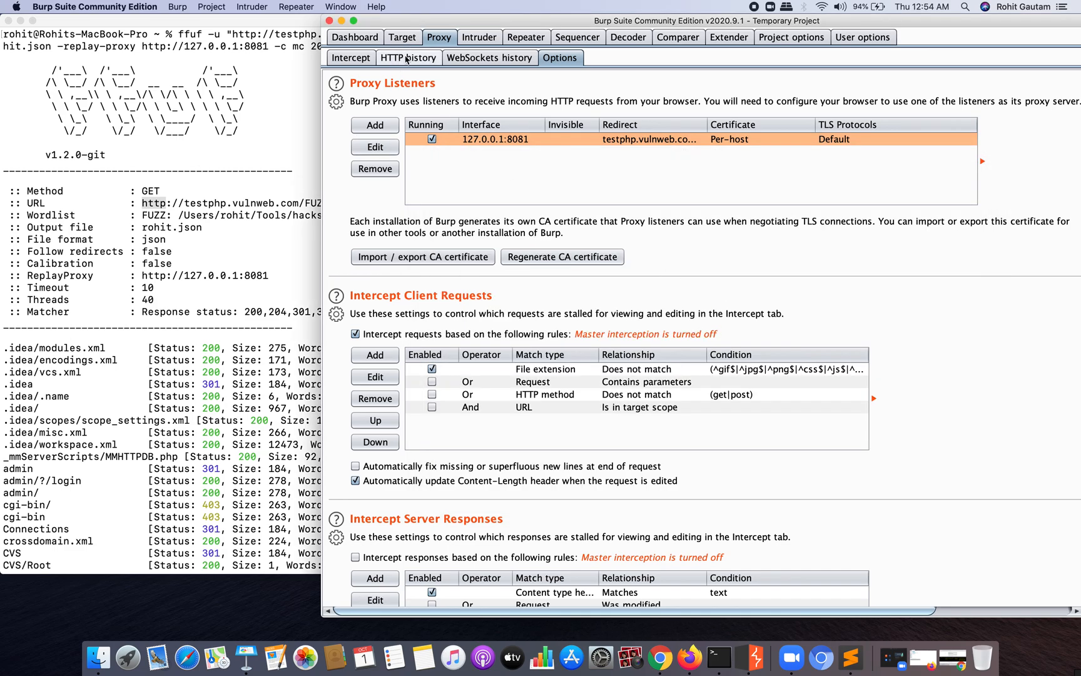
pyautogui.click(408, 57)
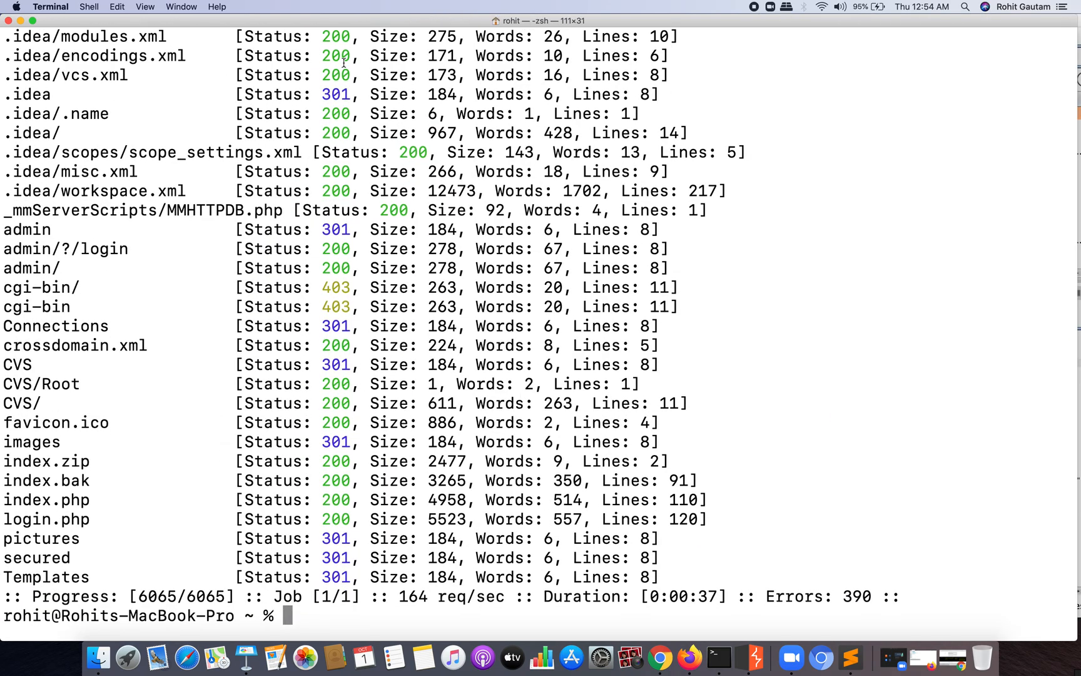
pyautogui.write('c')
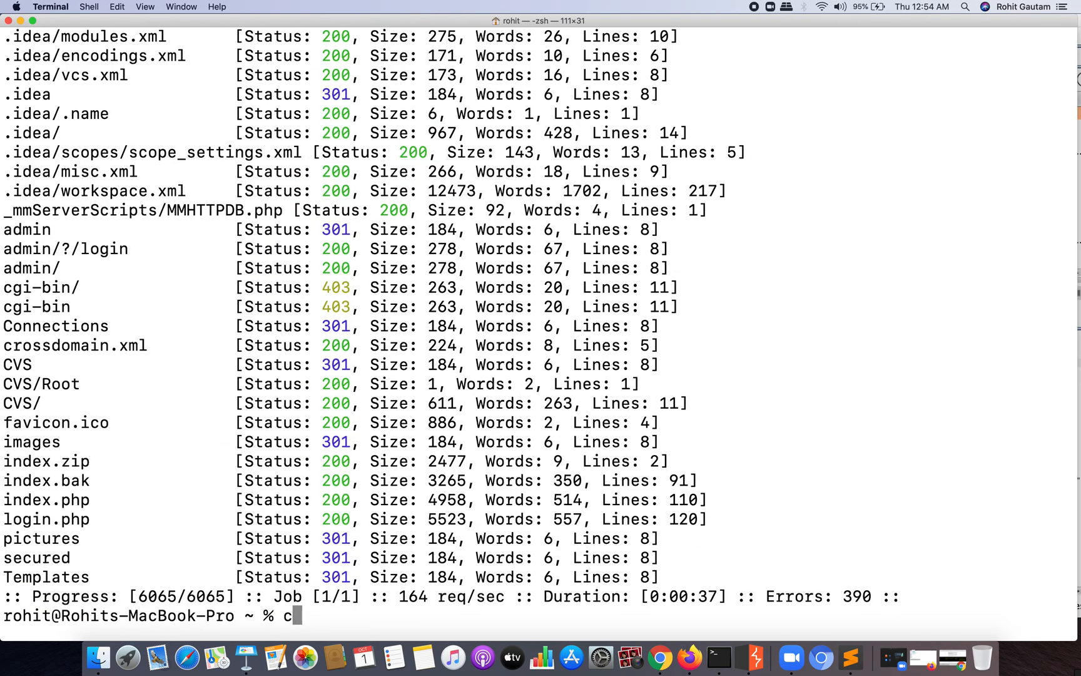
pyautogui.write('ffuf -u "http://testphp.vulnweb.com/FUZZ" -w /Users/rohit/Tools/hacks/bodhi/words/dicc.txt -o rohit.json -replay-proxy http://127.0.0.1:8081 -c mc 200')
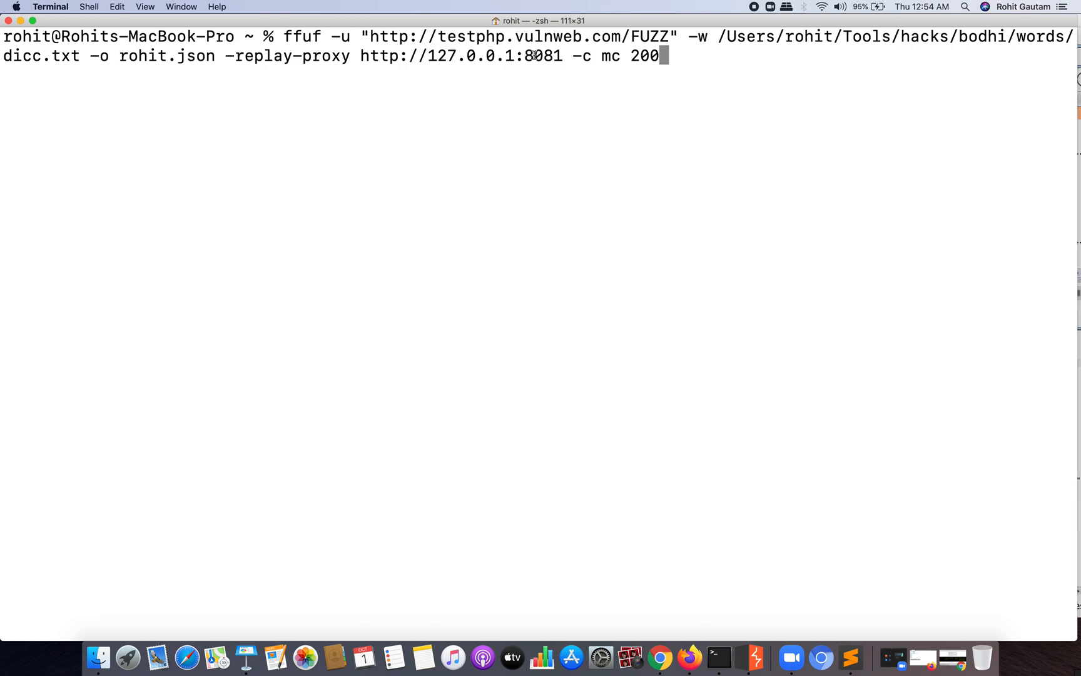
pyautogui.doubleClick(583, 56)
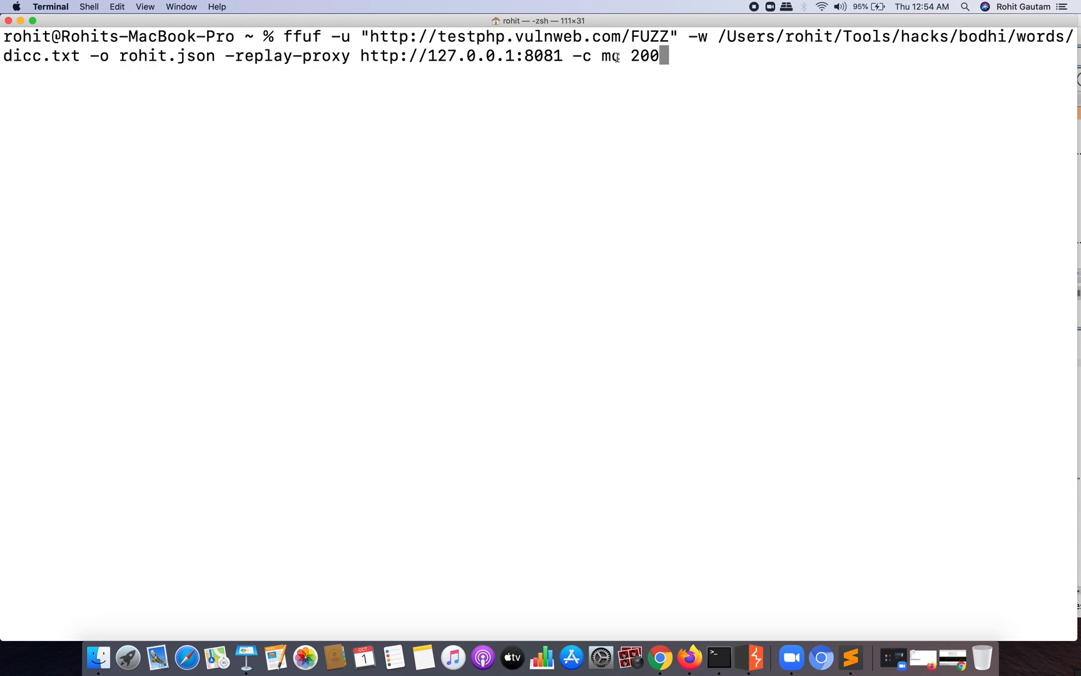
pyautogui.doubleClick(609, 56)
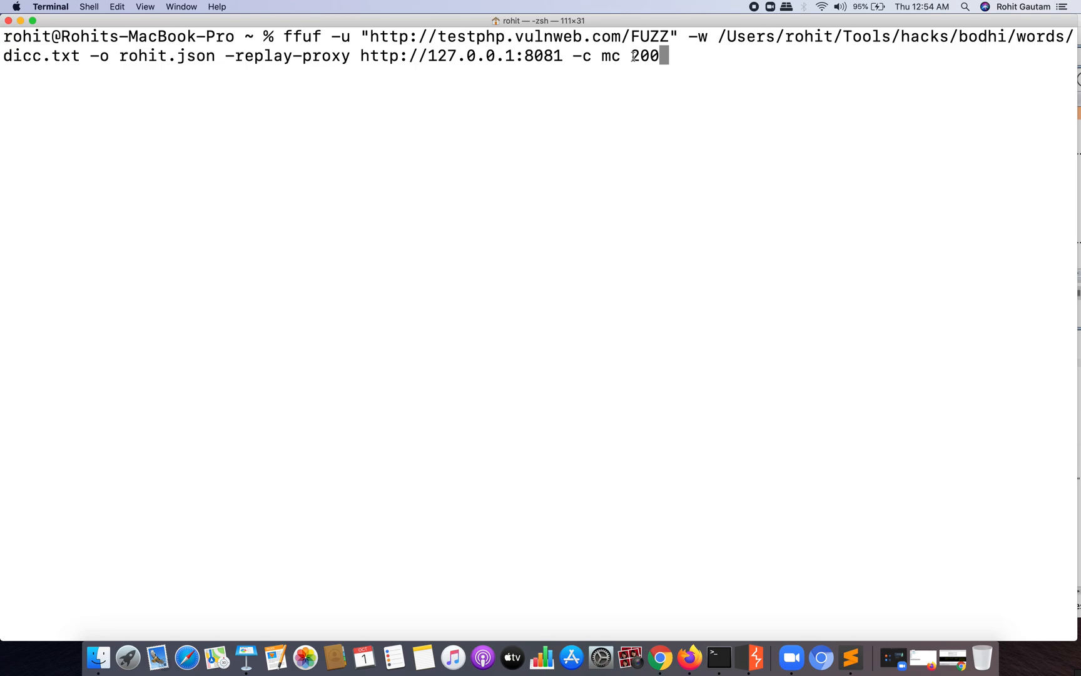
pyautogui.doubleClick(643, 56)
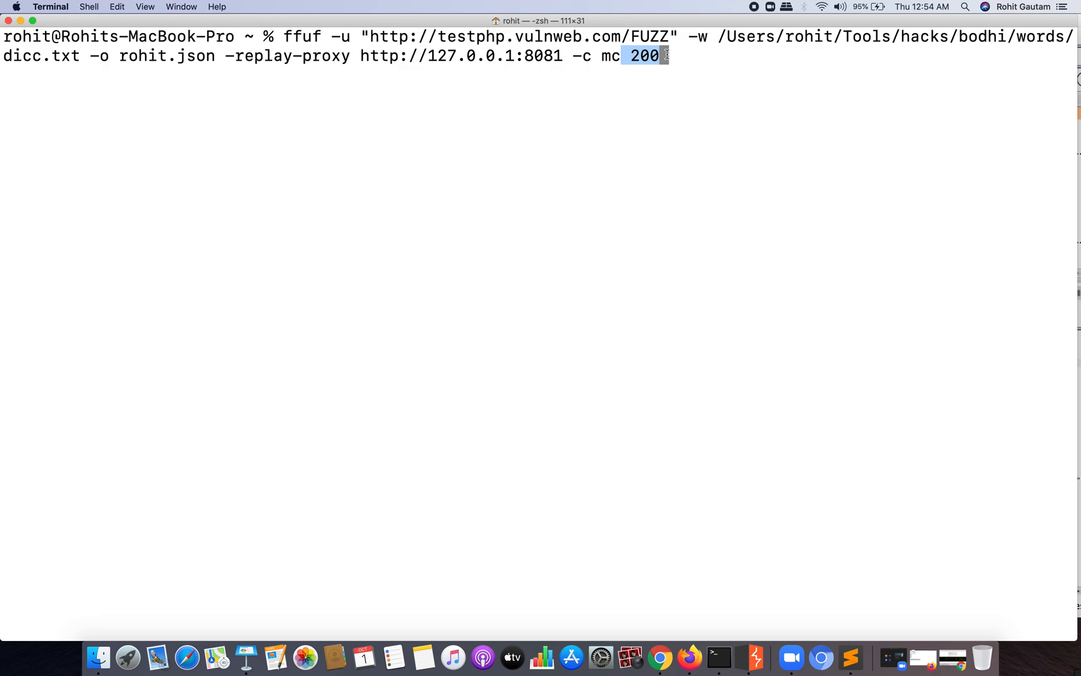
pyautogui.moveTo(637, 141)
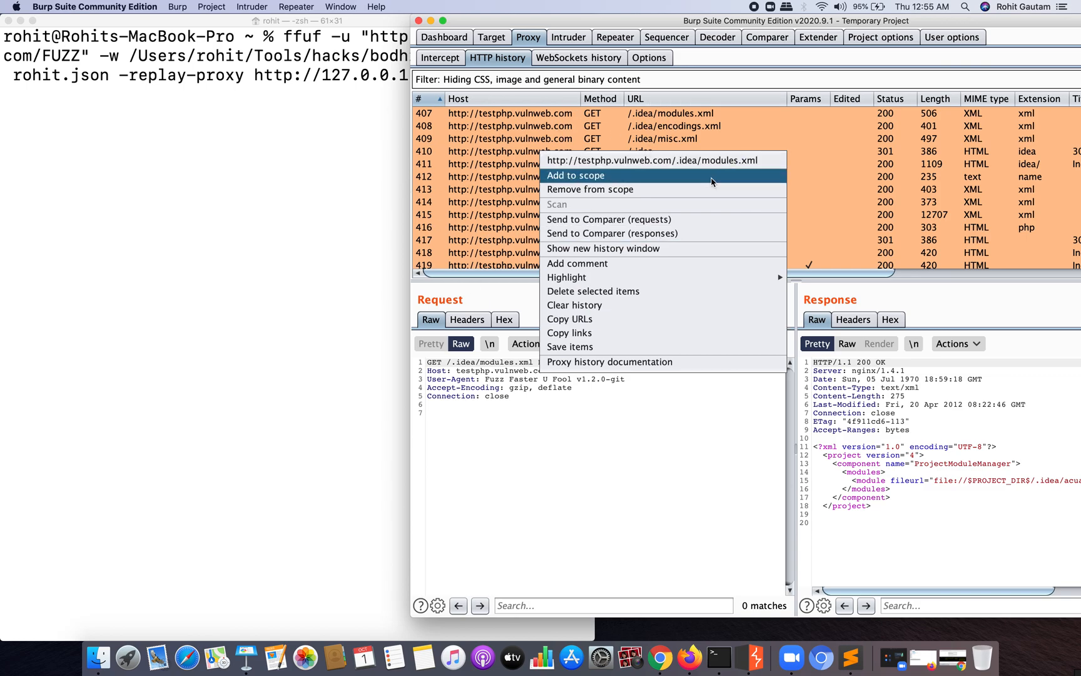
# Bring the running ffuf scan in the terminal into view.
pyautogui.click(592, 292)
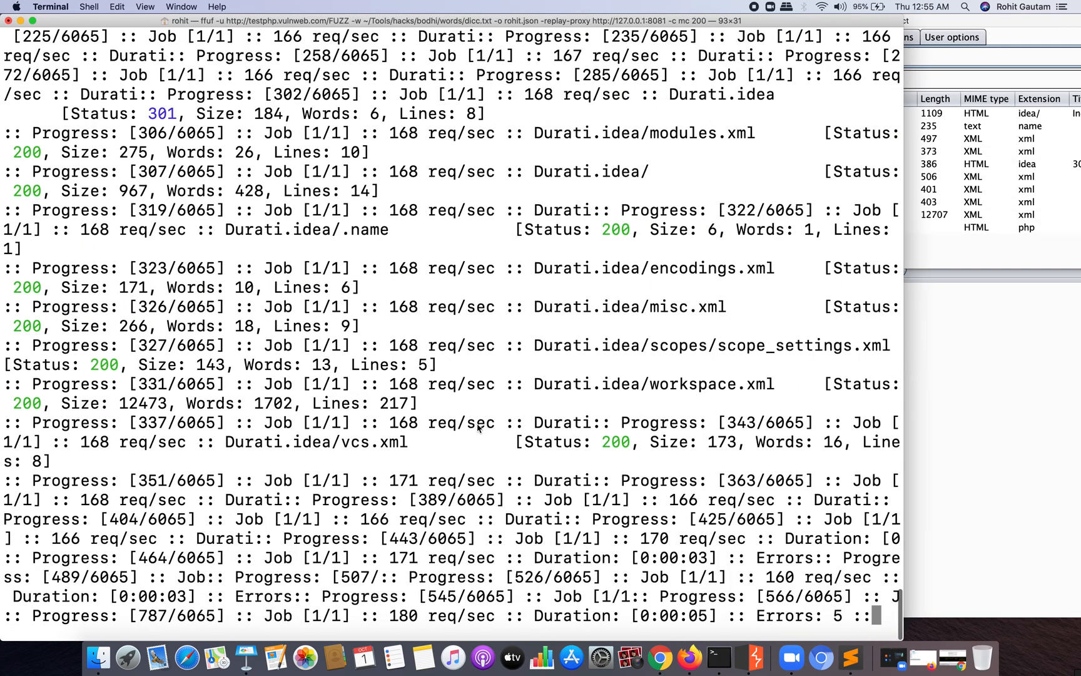
pyautogui.scroll(-3)
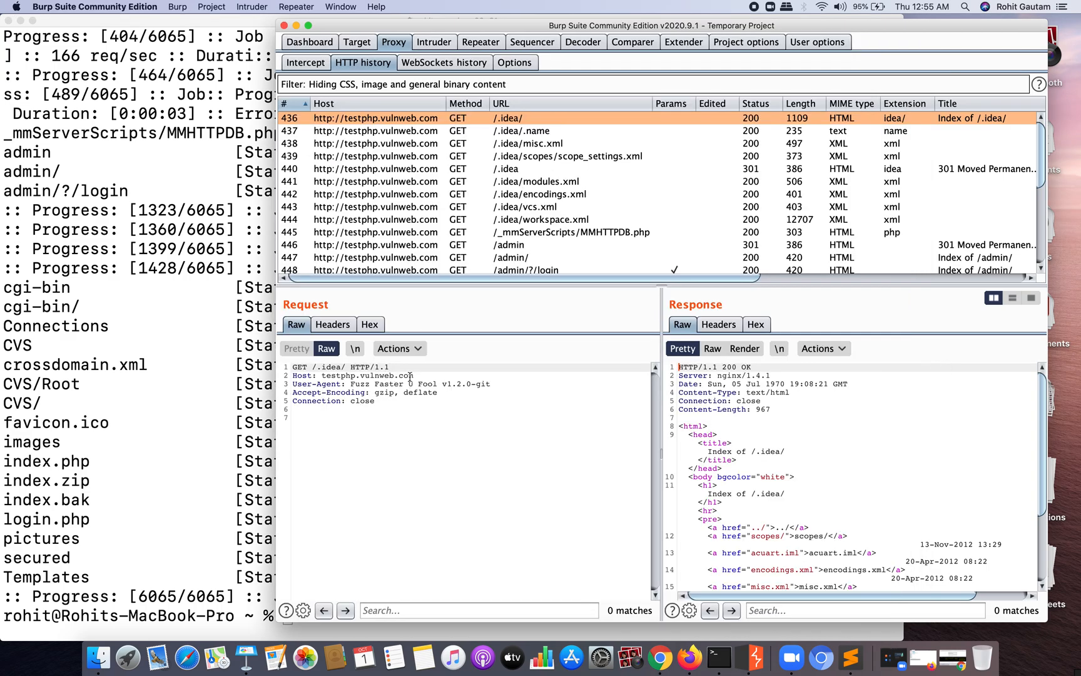
# Sort HTTP history by status and inspect the /admin/?/login, /crossdomain.xml, /CVS/Root and /login.php responses.
pyautogui.doubleClick(351, 375)
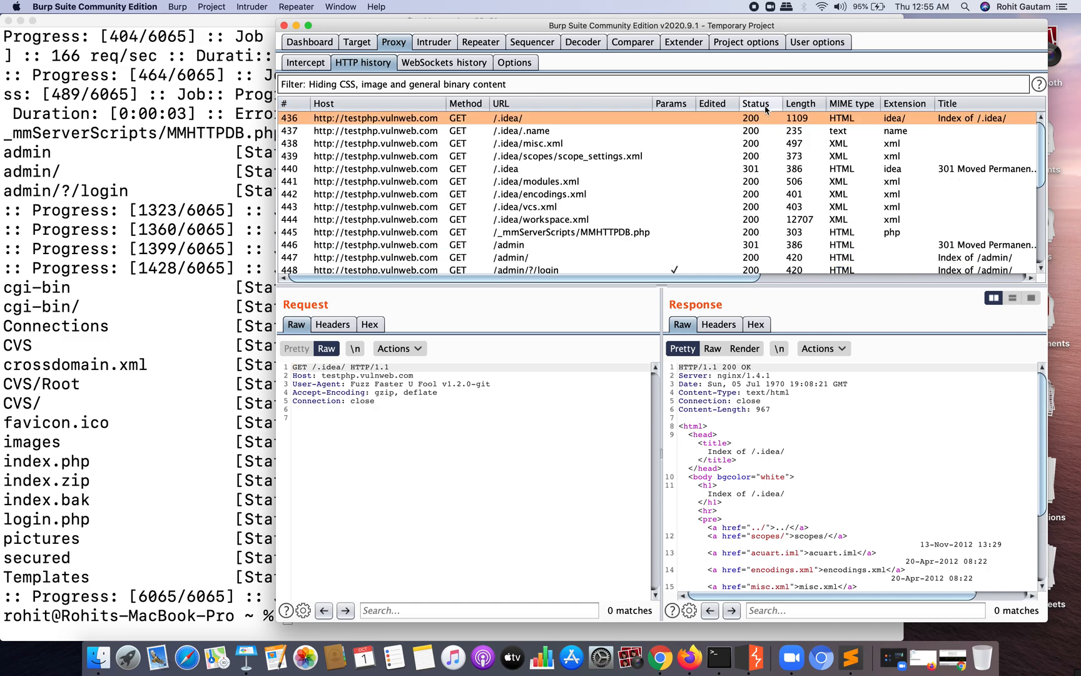
pyautogui.click(756, 104)
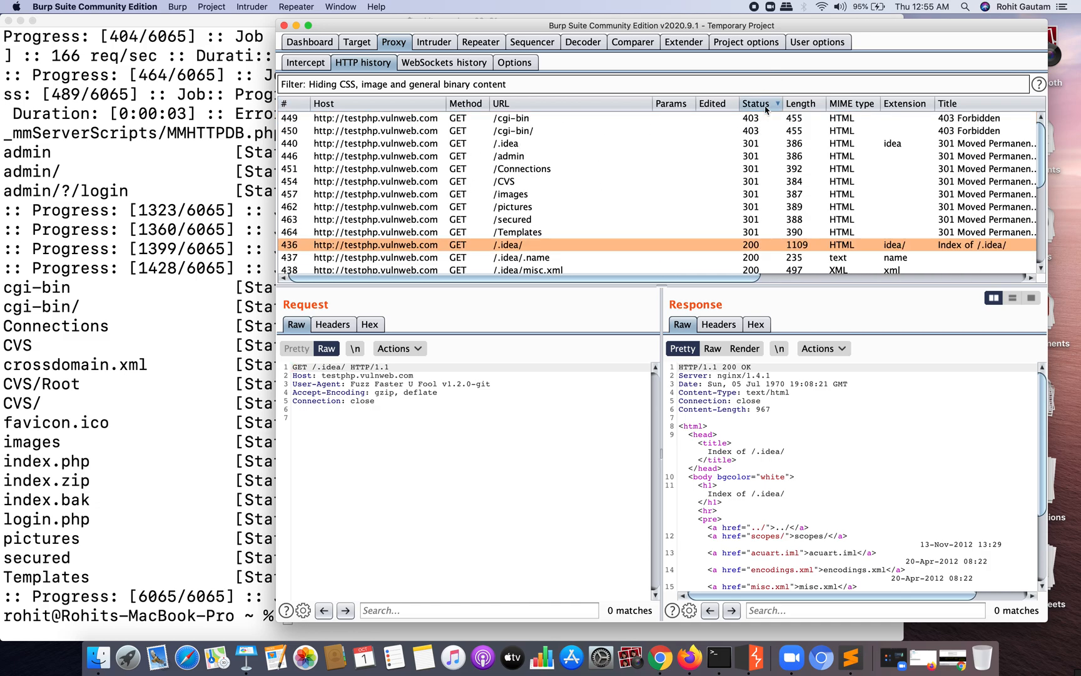
pyautogui.click(513, 206)
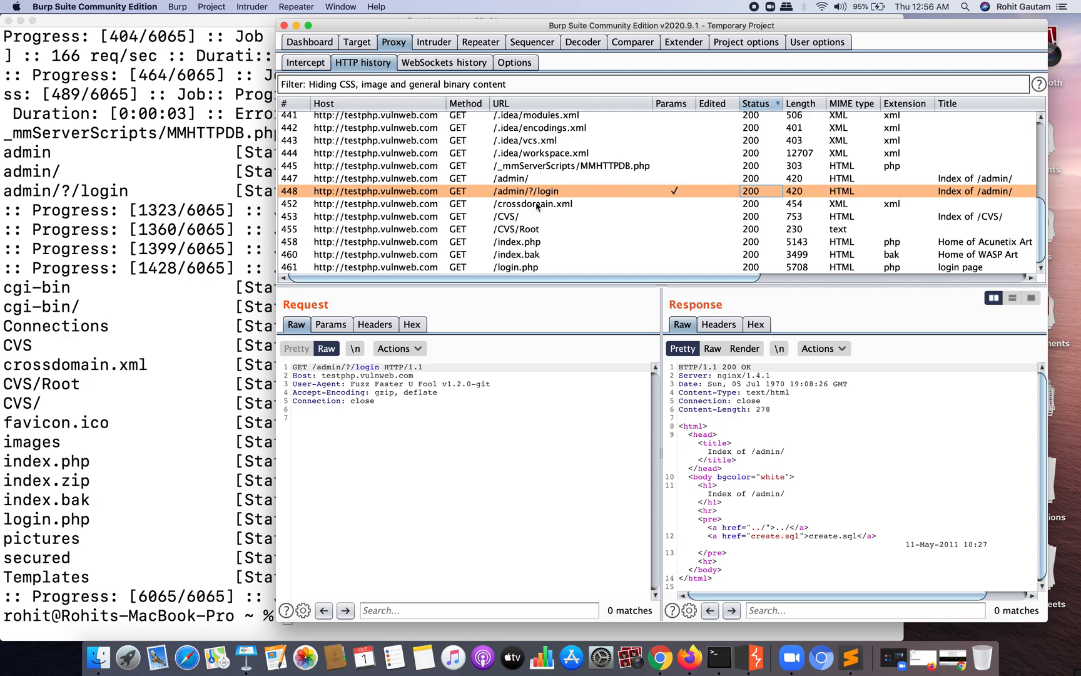
pyautogui.click(531, 204)
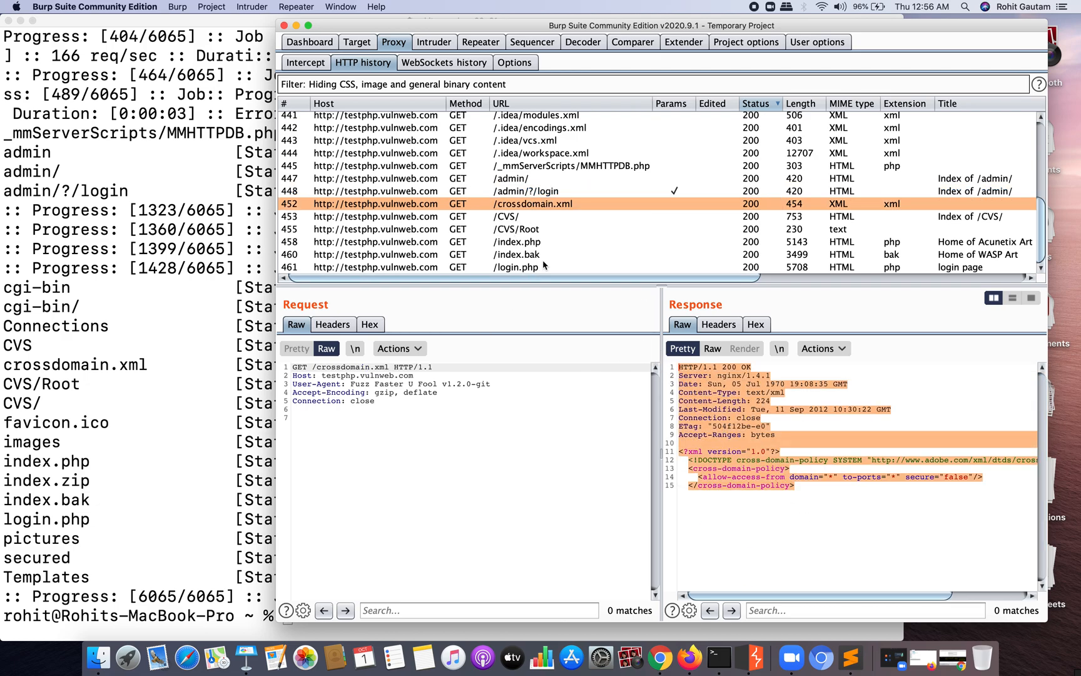
pyautogui.click(516, 229)
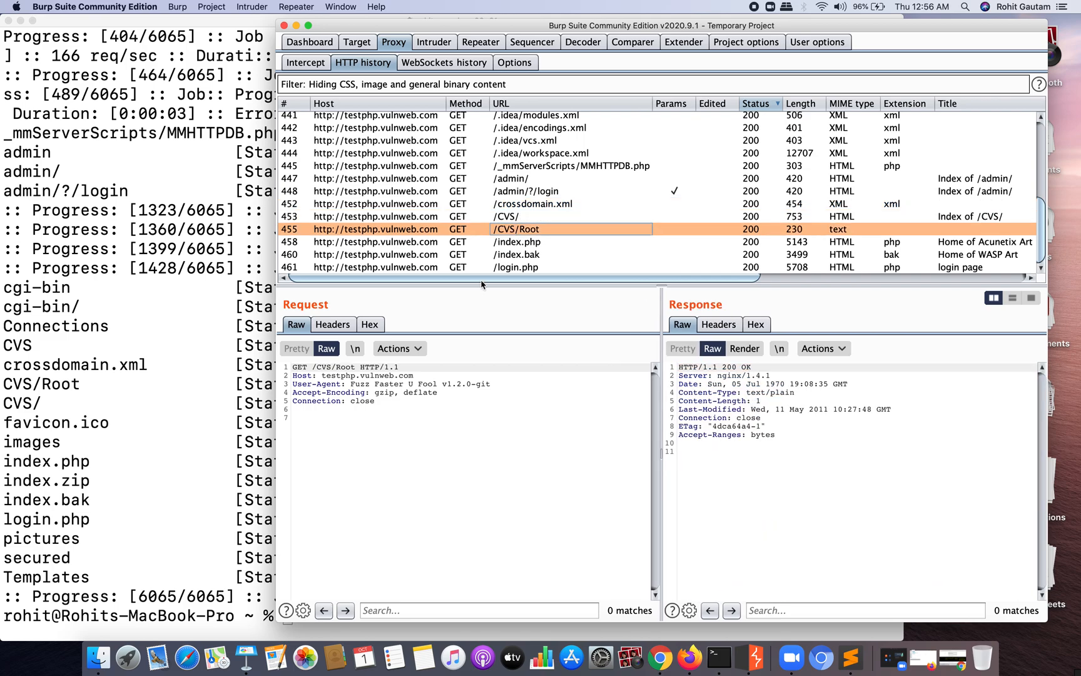
pyautogui.click(516, 266)
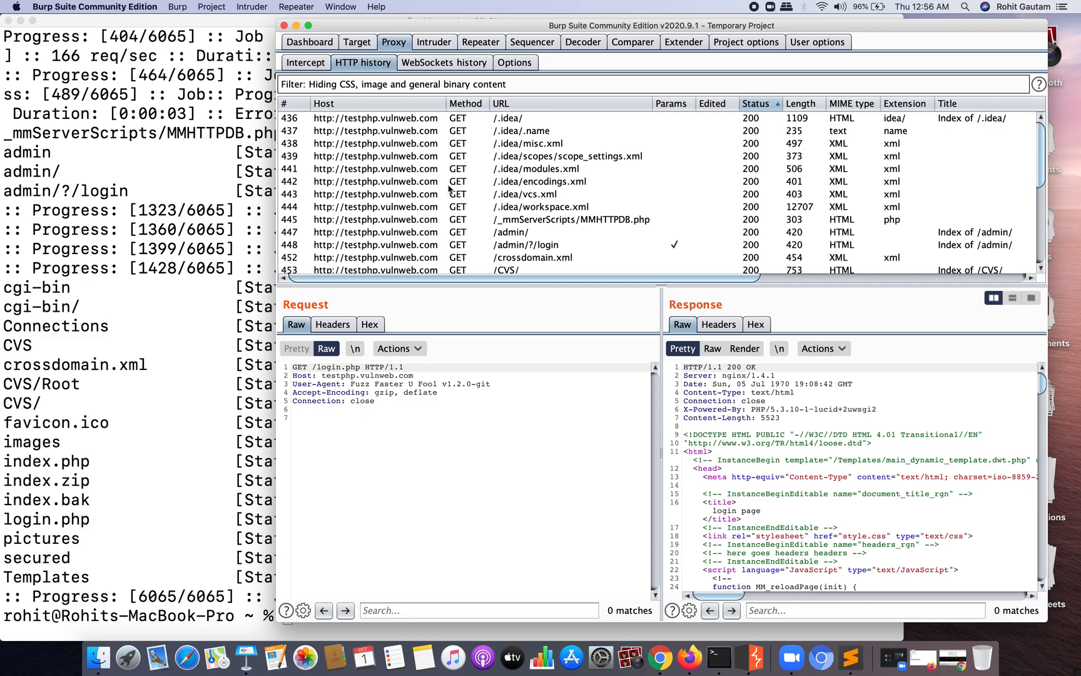
# Inspect the /admin/ request showing the Fuzz Faster U Fool v1.2.0-git User-Agent.
pyautogui.click(524, 232)
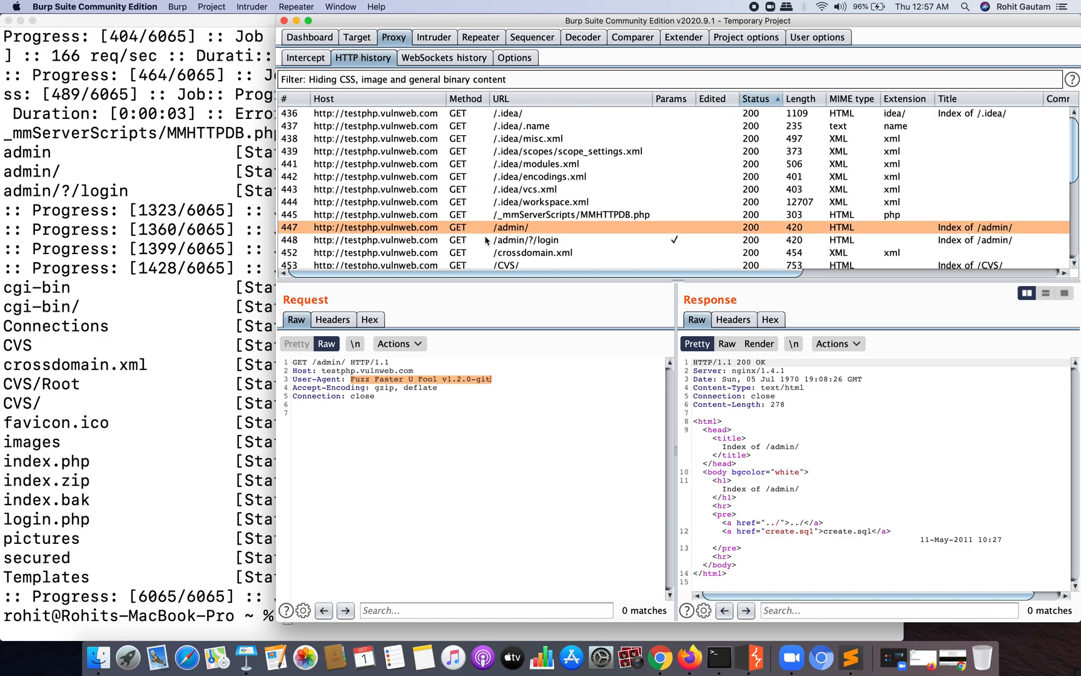
pyautogui.moveTo(214, 166)
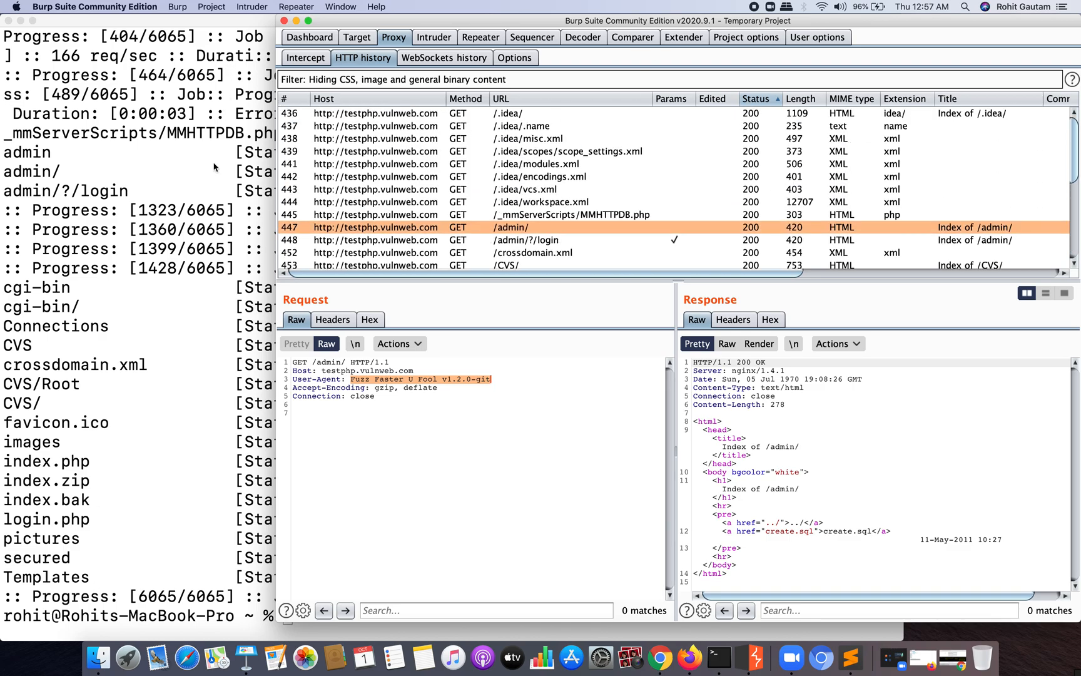